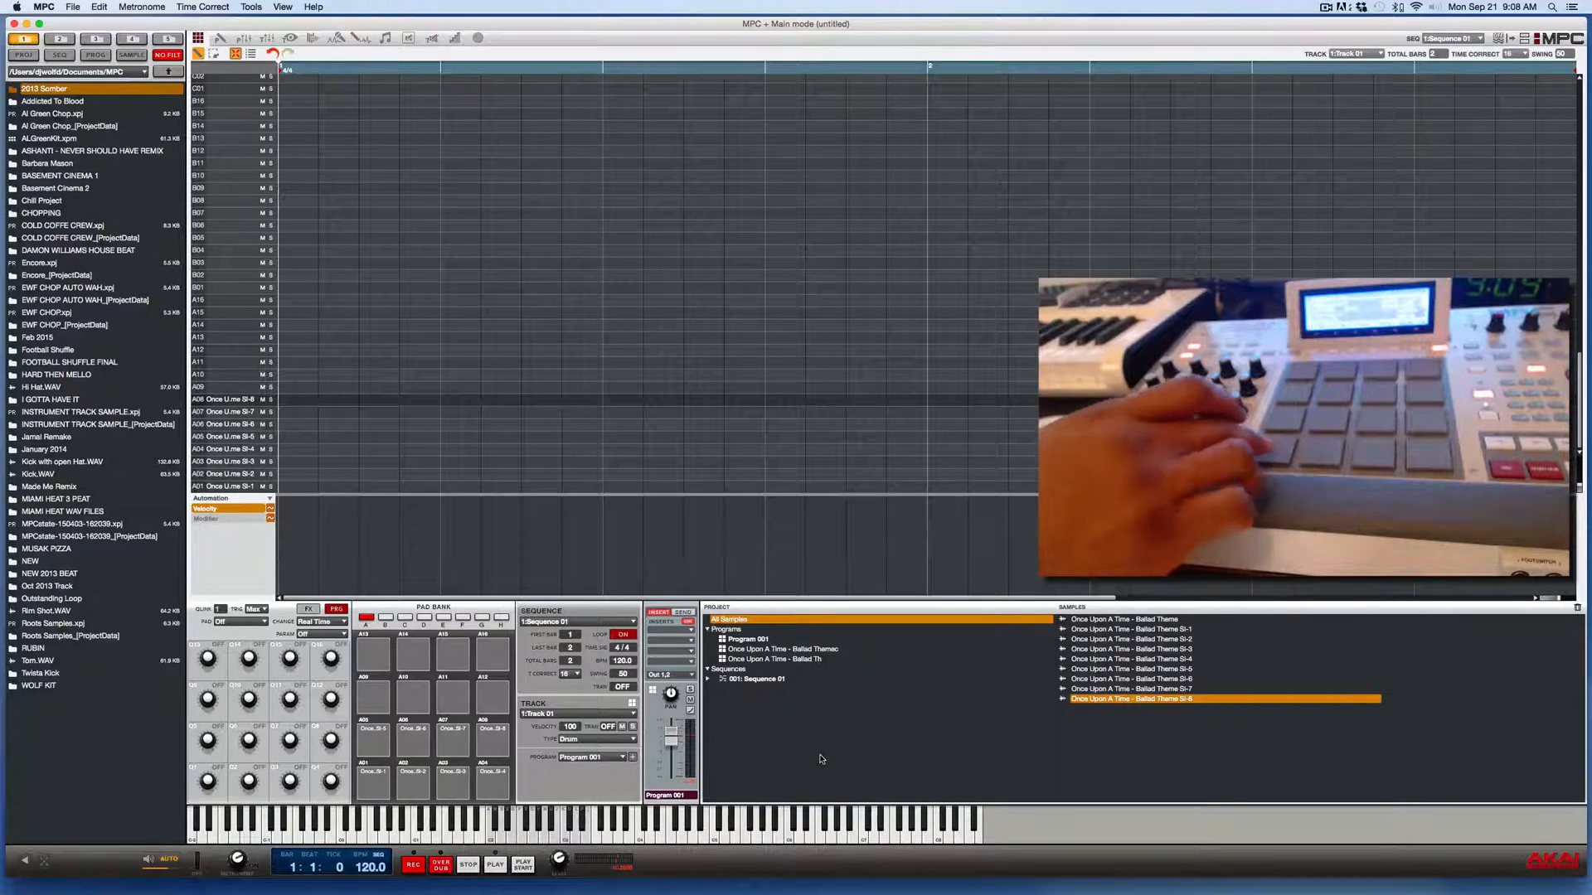
# Enter Program Edit for Program 001 and open the pad's Mute Group list (Off, 1–32)
pyautogui.click(1130, 628)
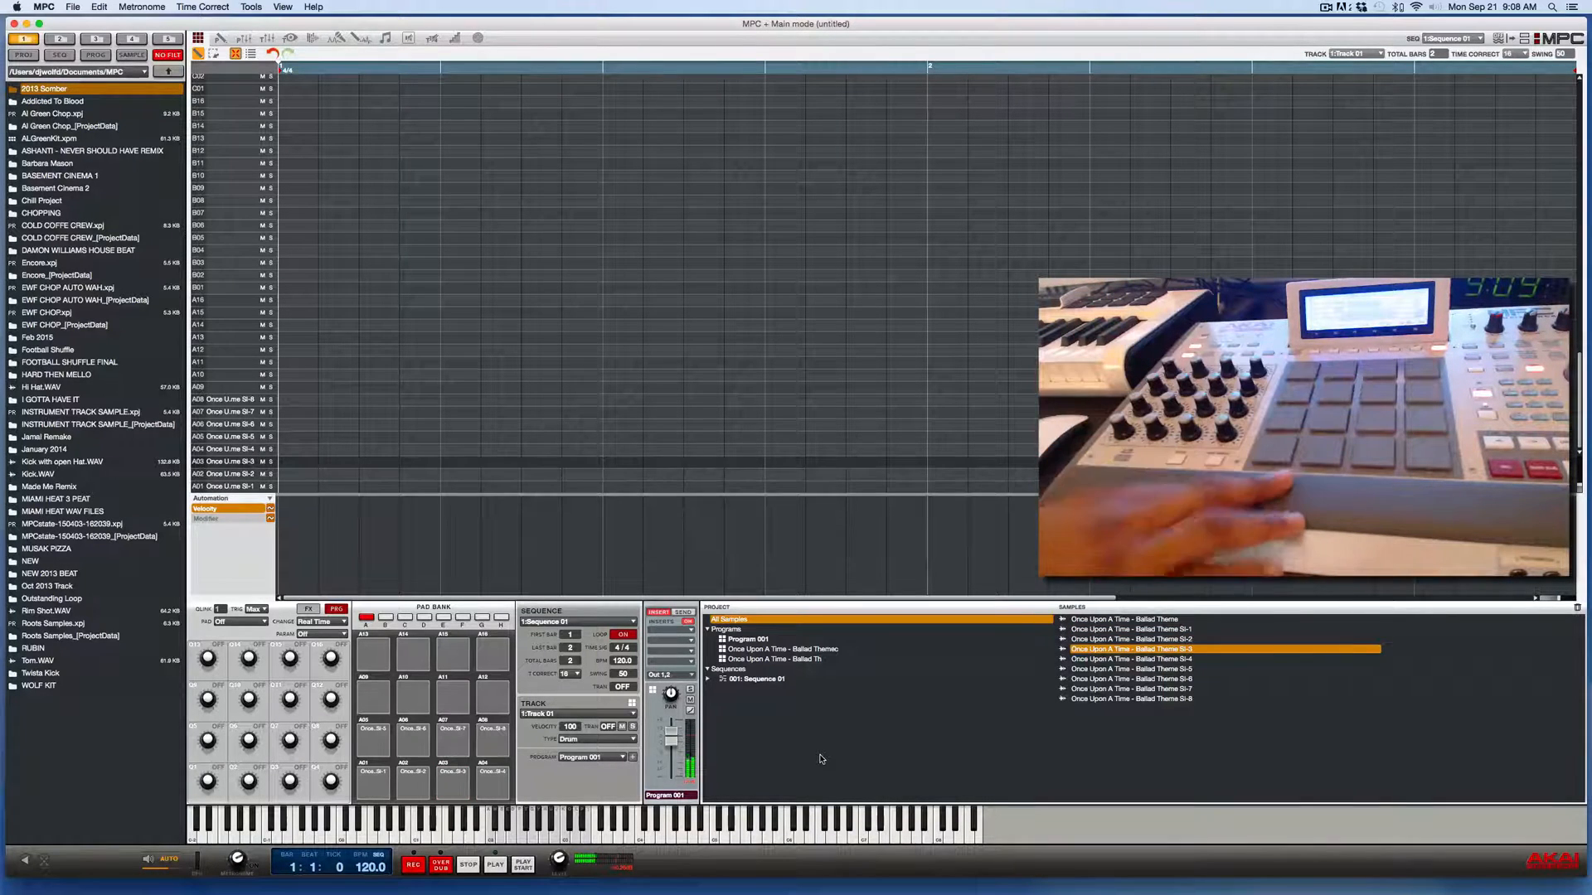
pyautogui.click(1130, 660)
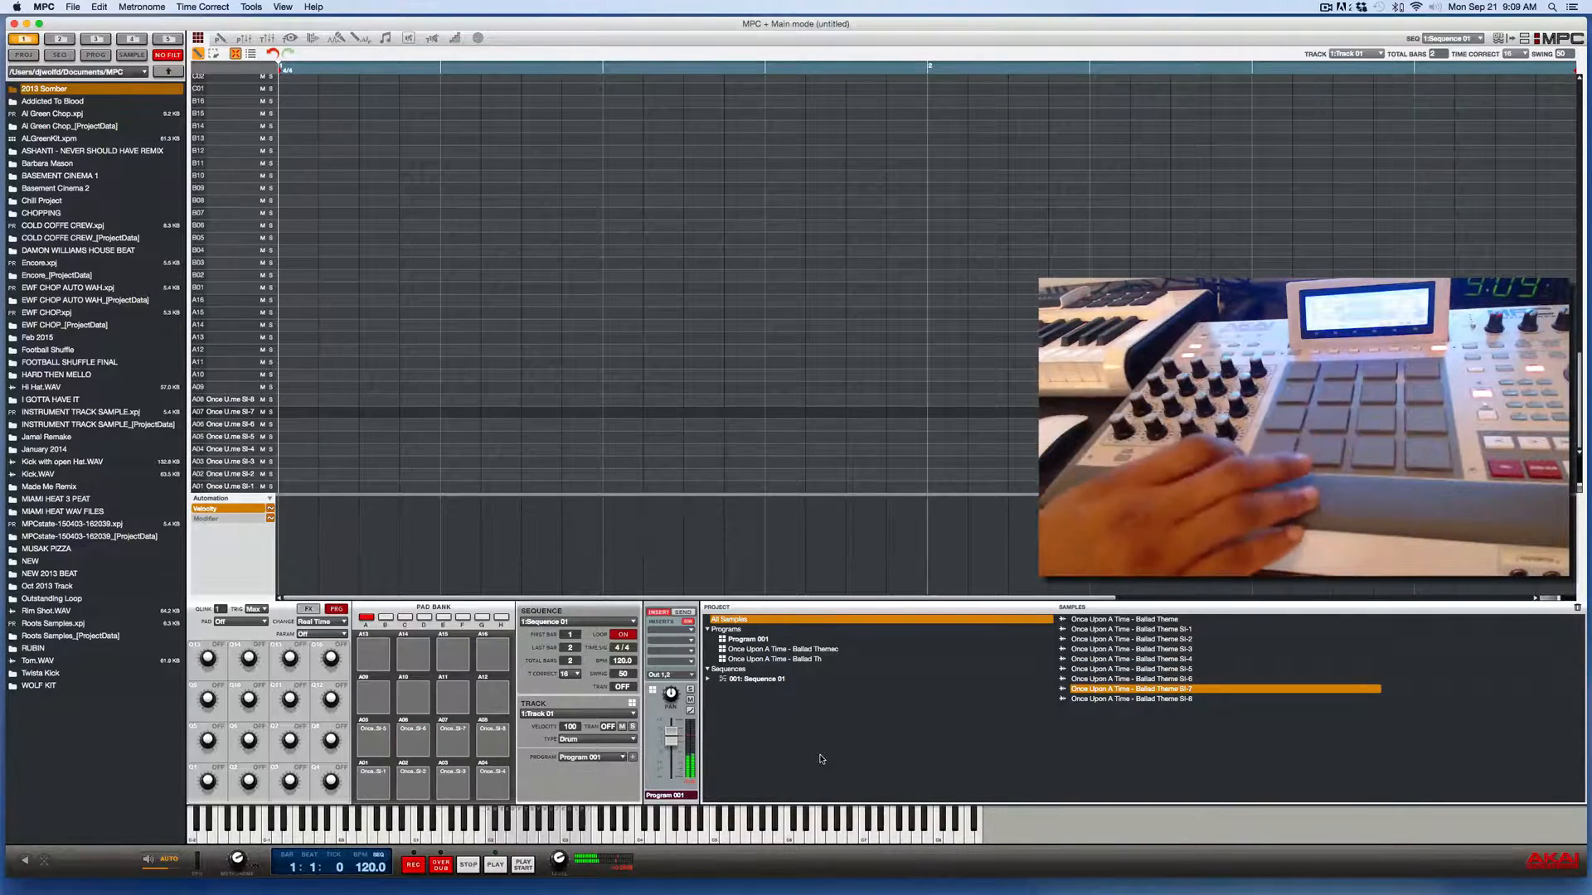
pyautogui.click(1131, 699)
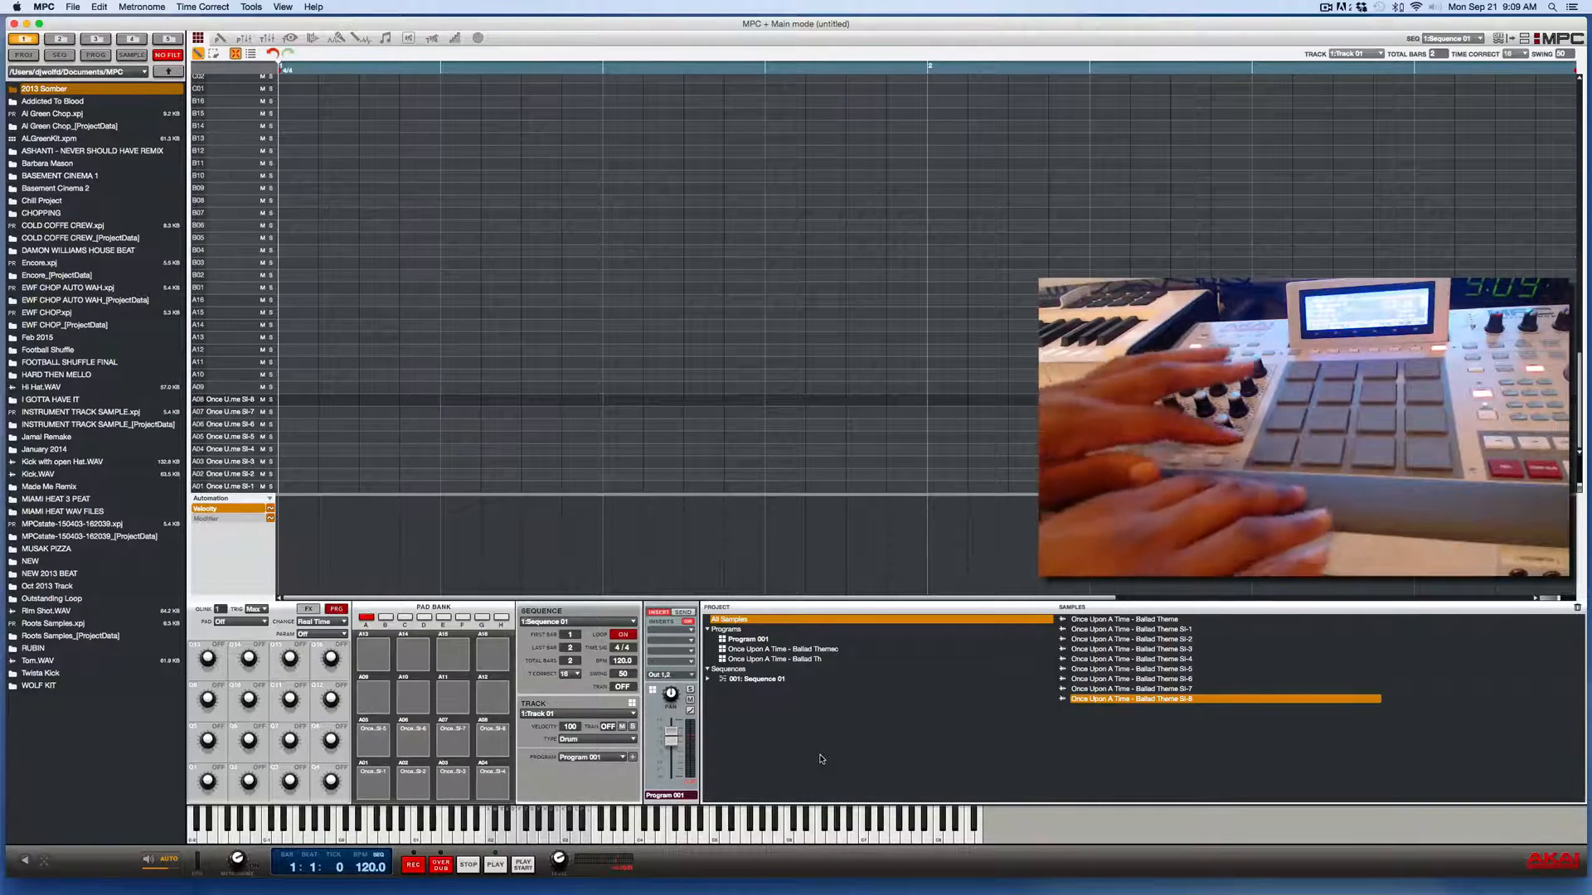
pyautogui.click(1131, 649)
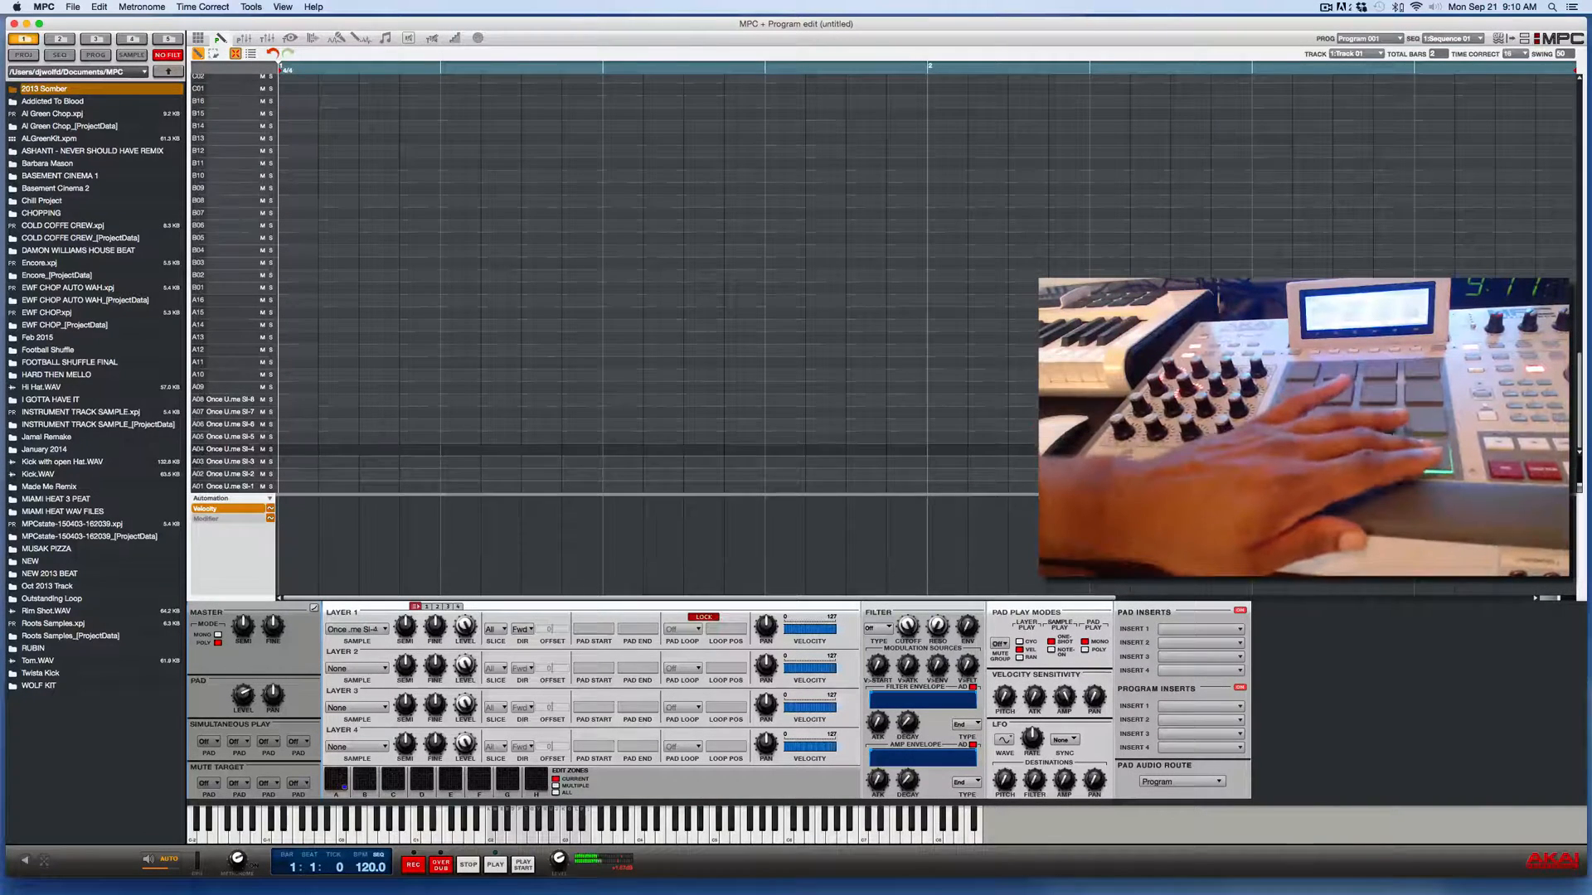
pyautogui.click(999, 645)
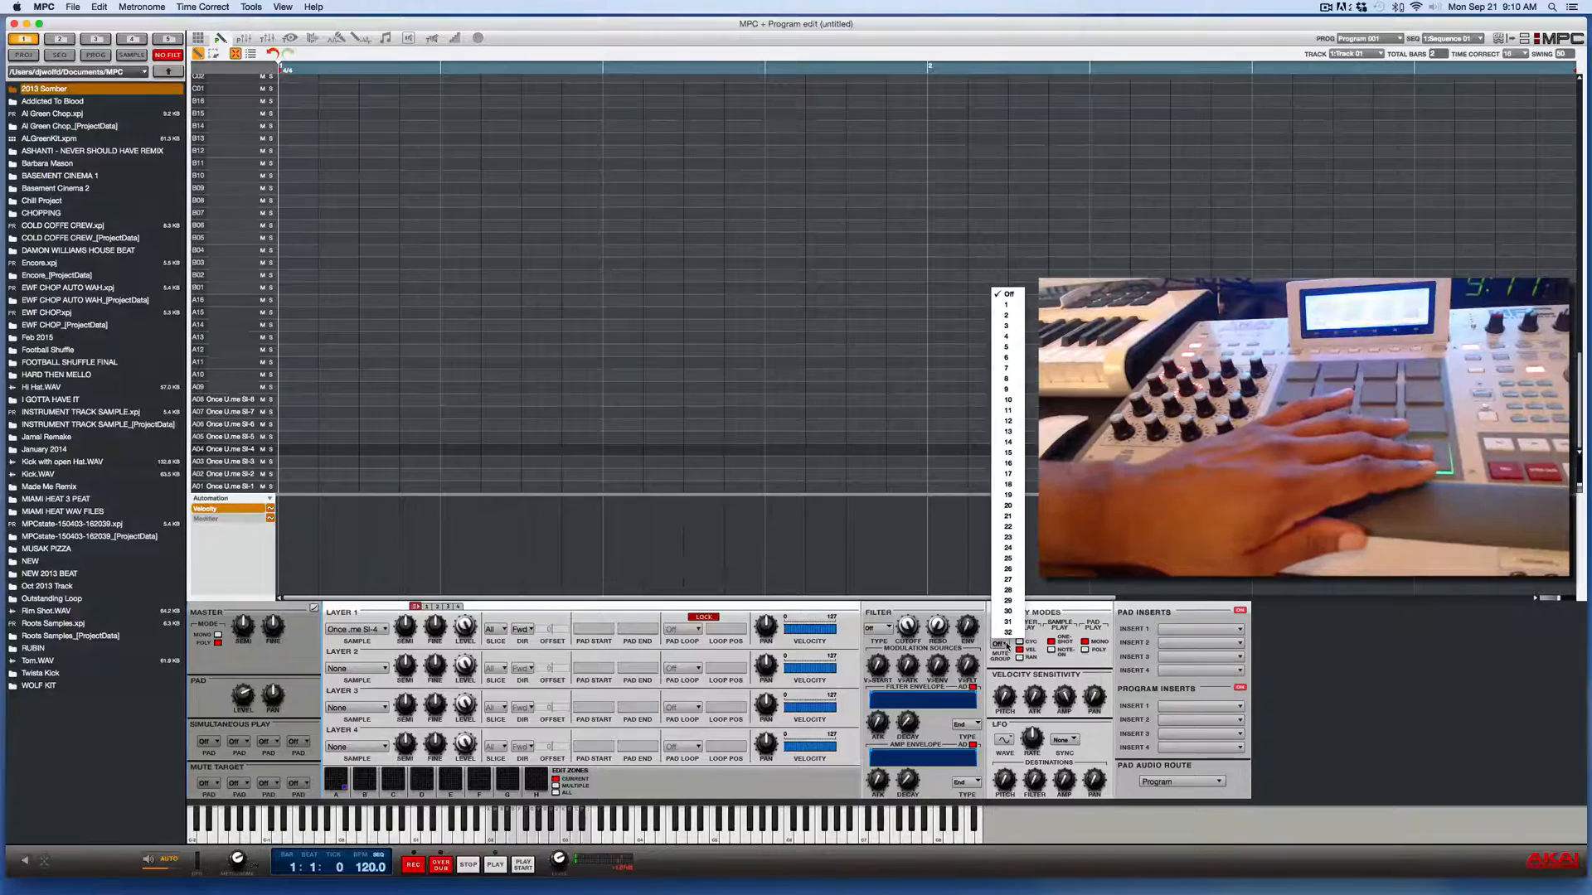